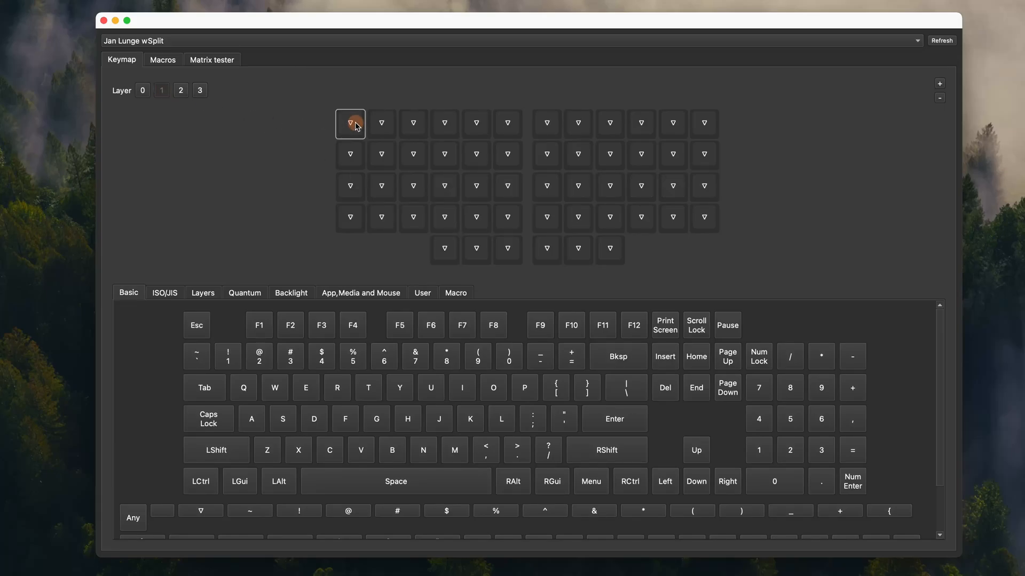
- Select a key in the wDactyl keymap and assign it the ! 1 keycode
{"action": "left_click", "coordinate": [353, 324]}
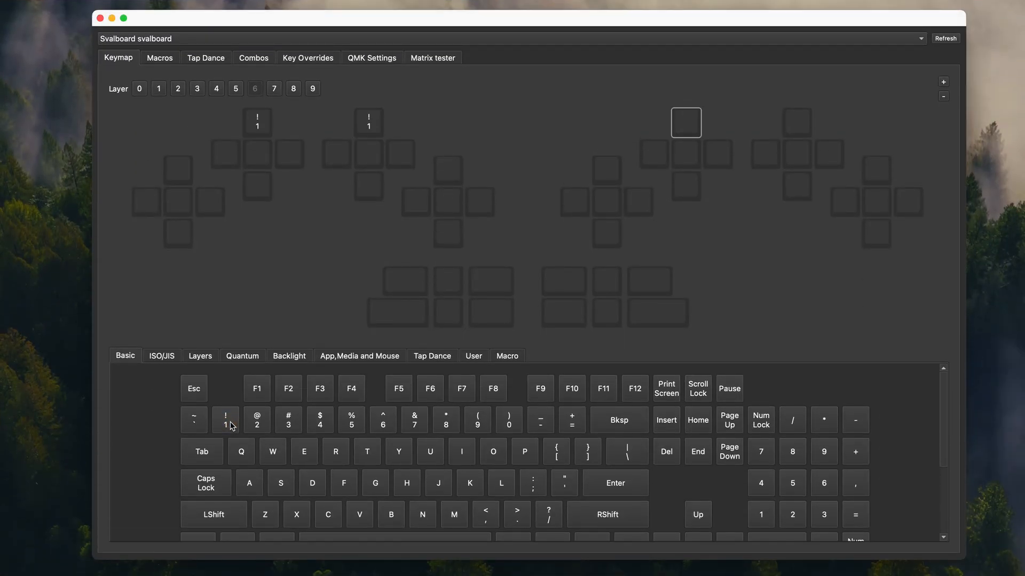
{"action": "mouse_move", "coordinate": [434, 189]}
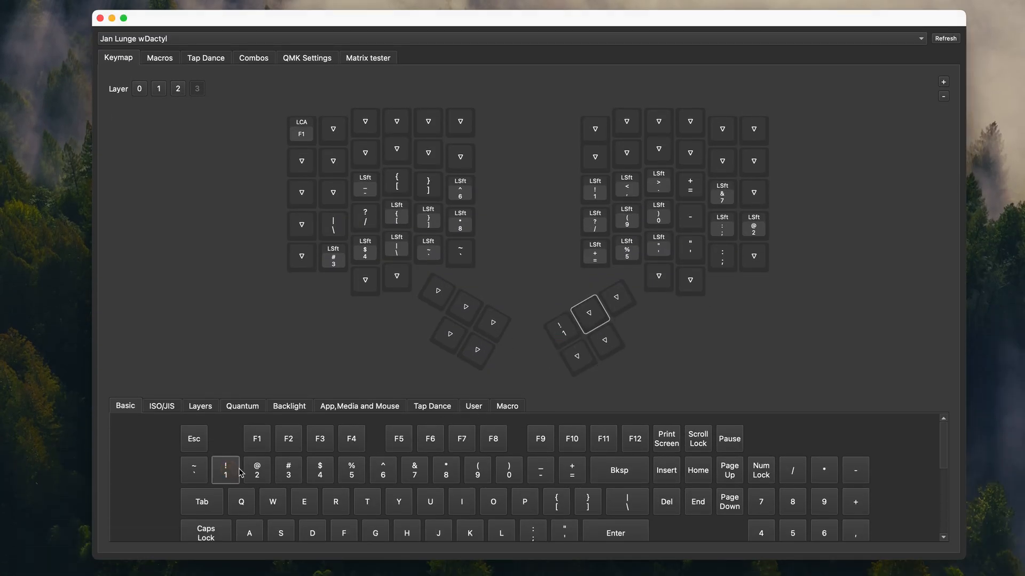
{"action": "left_click", "coordinate": [288, 469]}
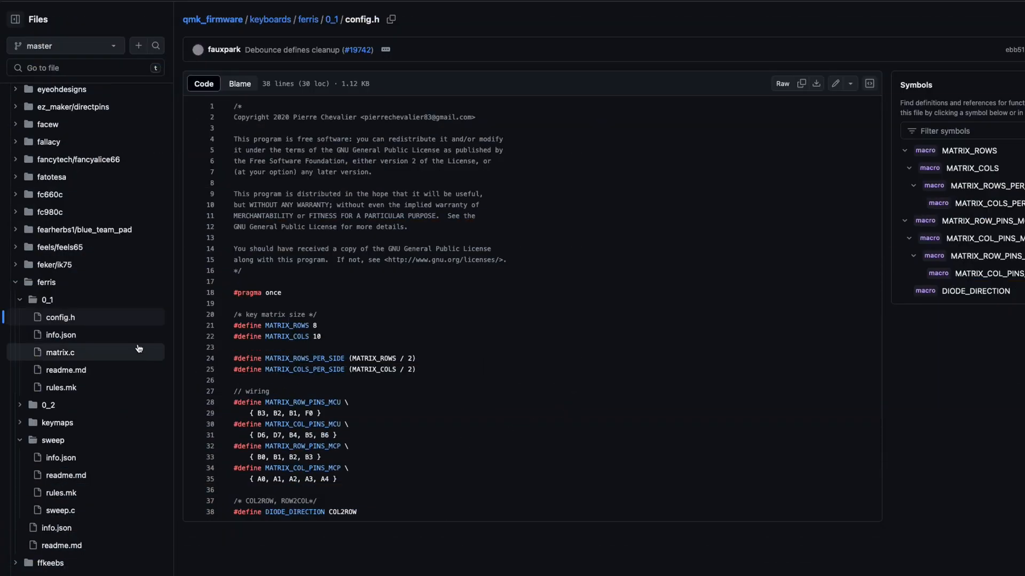
- View the Ferris 0_1 info.json layout file in the QMK firmware repository
{"action": "left_click", "coordinate": [61, 334]}
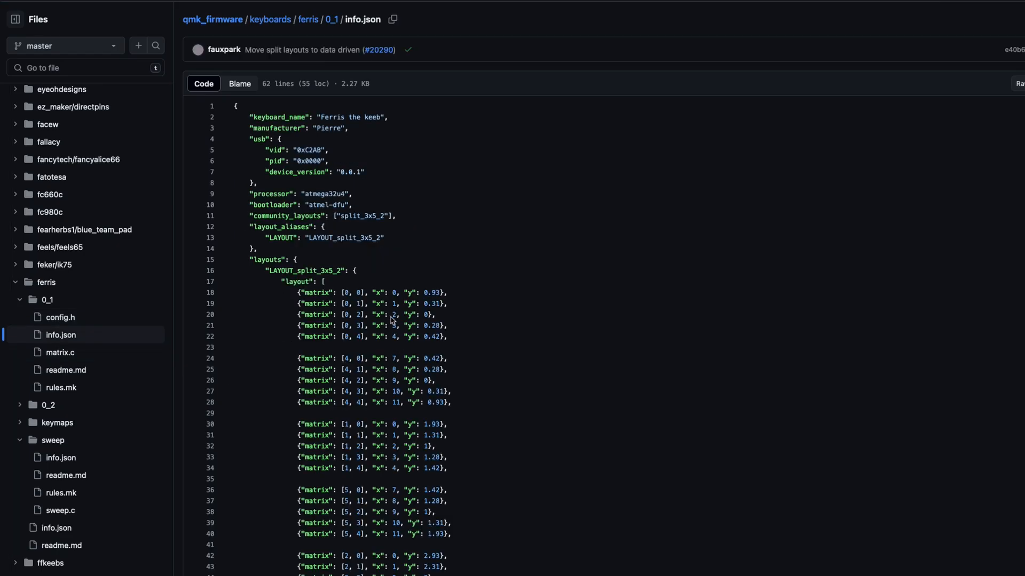
{"action": "double_click", "coordinate": [351, 303]}
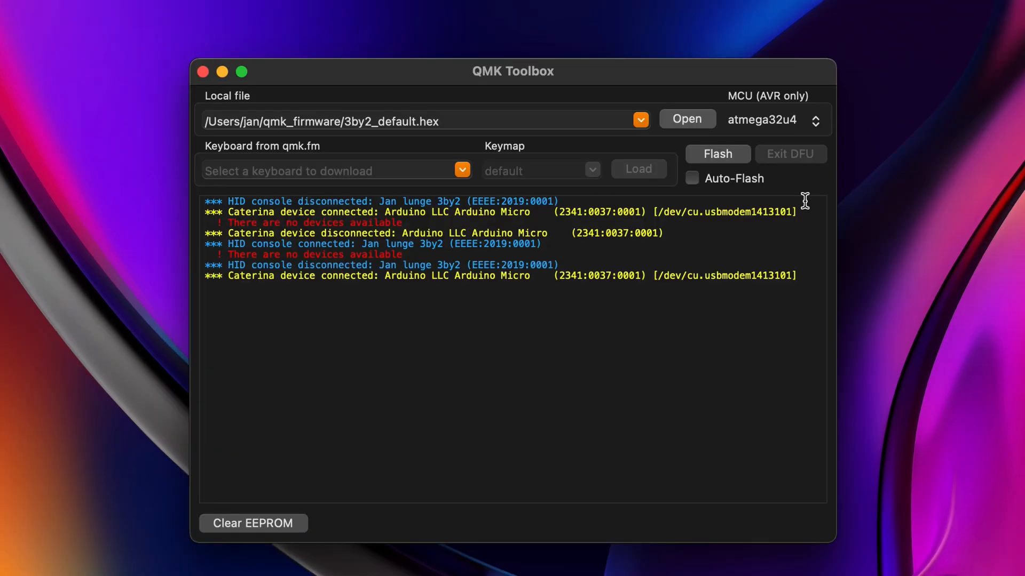
{"action": "left_click", "coordinate": [717, 154]}
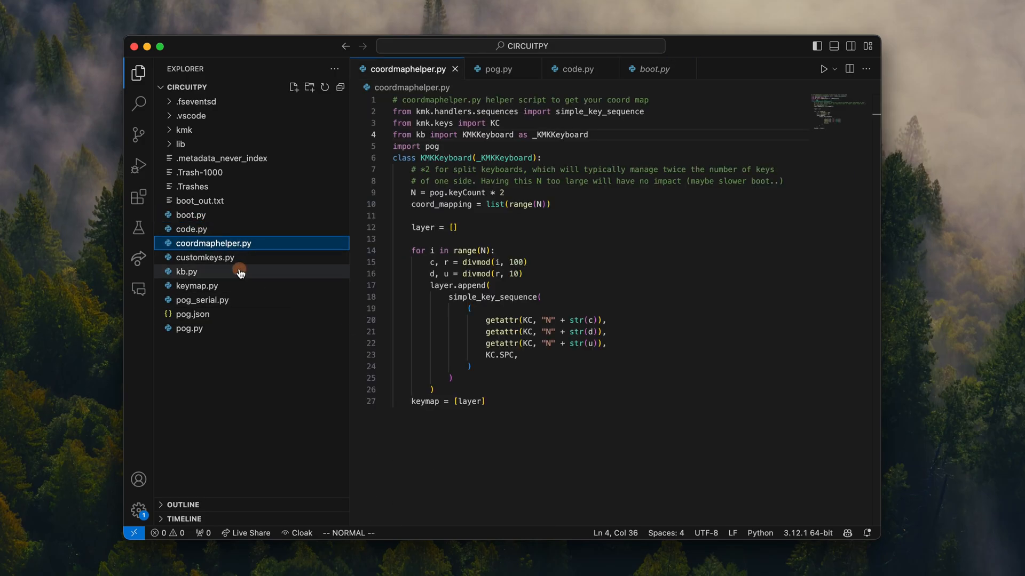
- View kb.py's base config, then the autogenerated keymap.py on CIRCUITPY
{"action": "left_click", "coordinate": [188, 272]}
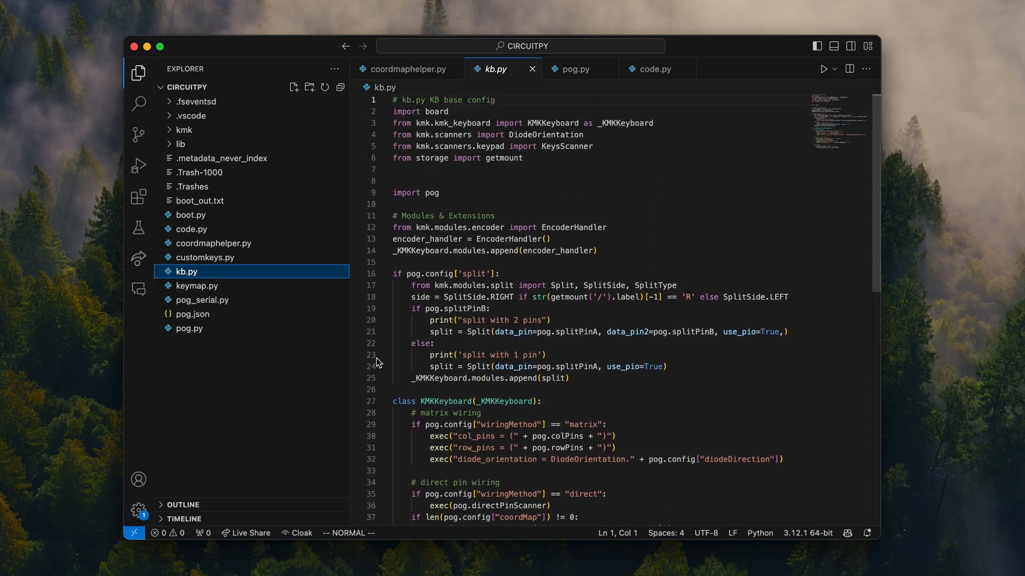
{"action": "left_click", "coordinate": [197, 286]}
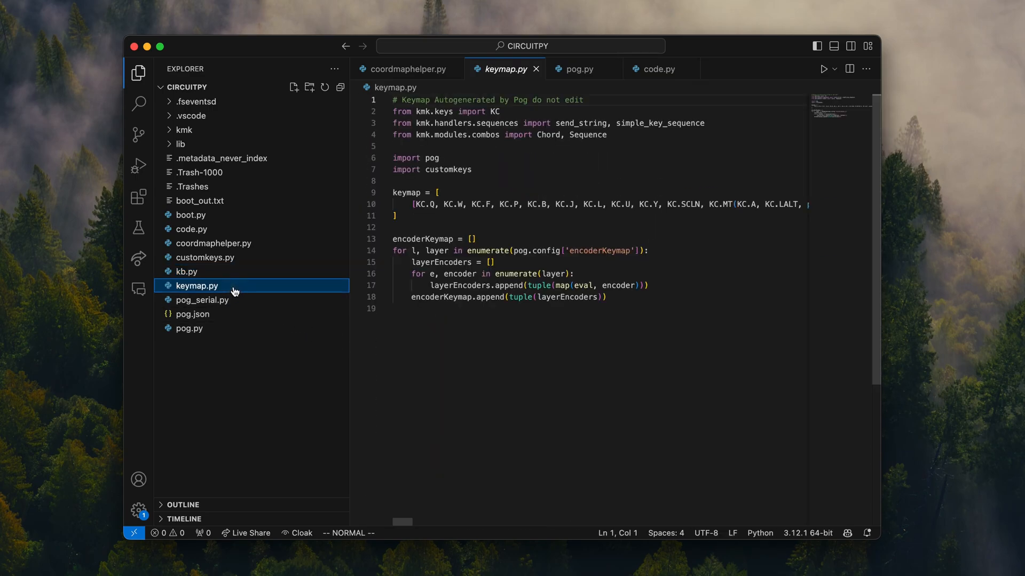
{"action": "mouse_move", "coordinate": [233, 327]}
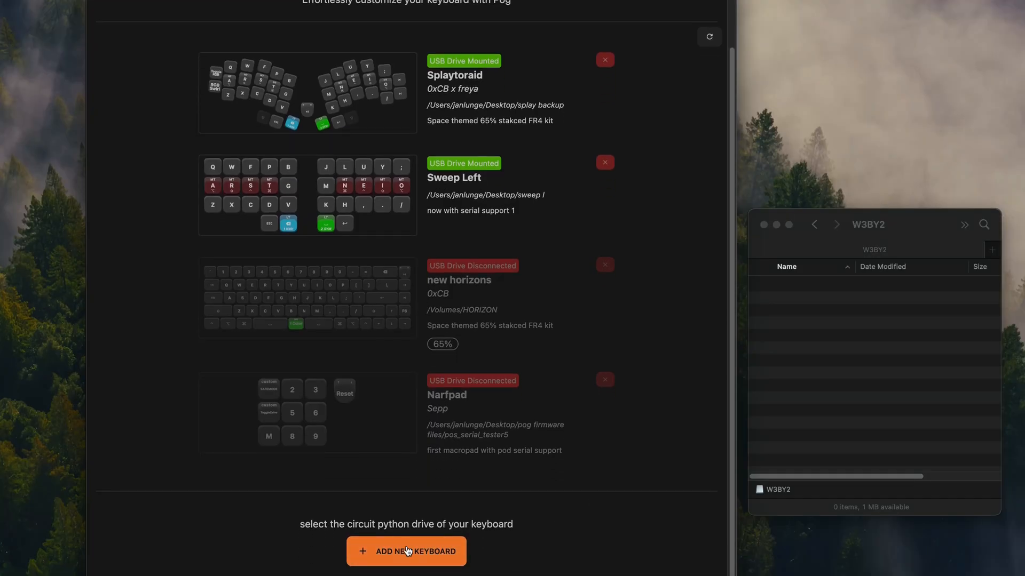
- Add a new keyboard, install KMK on W3BY2, and name it w3by2
{"action": "left_click", "coordinate": [405, 550]}
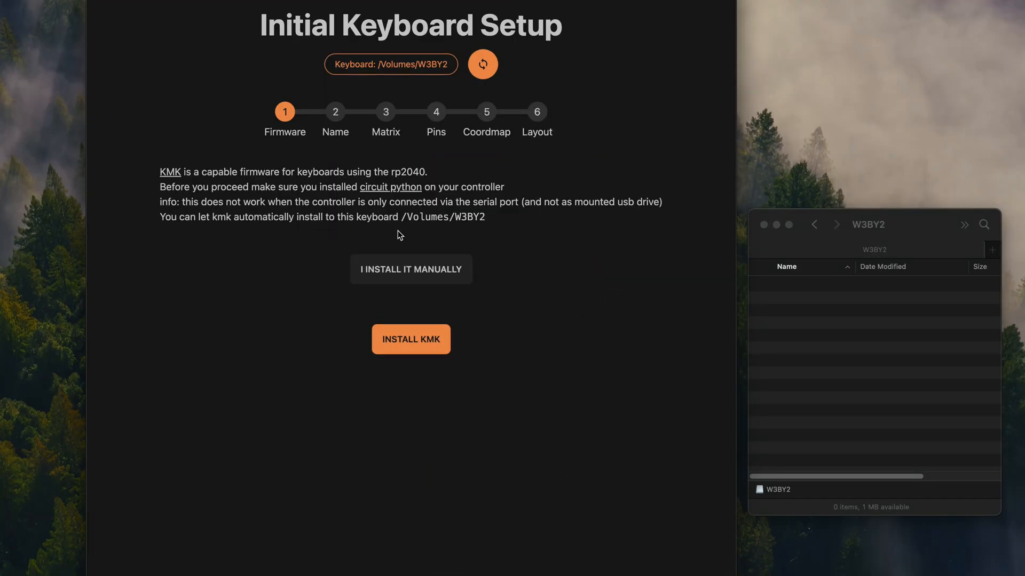
{"action": "left_click", "coordinate": [411, 339]}
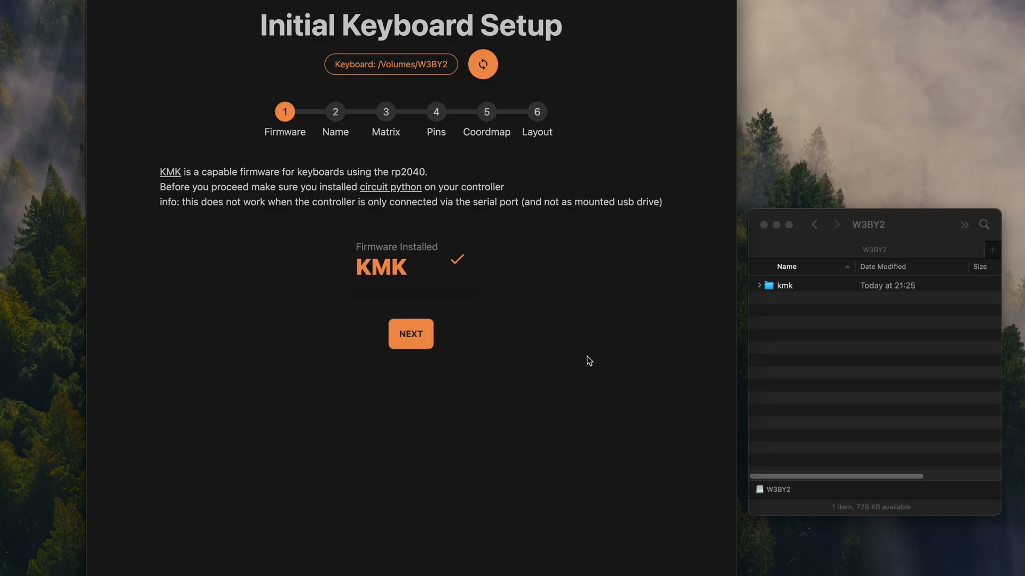
{"action": "left_click", "coordinate": [411, 334]}
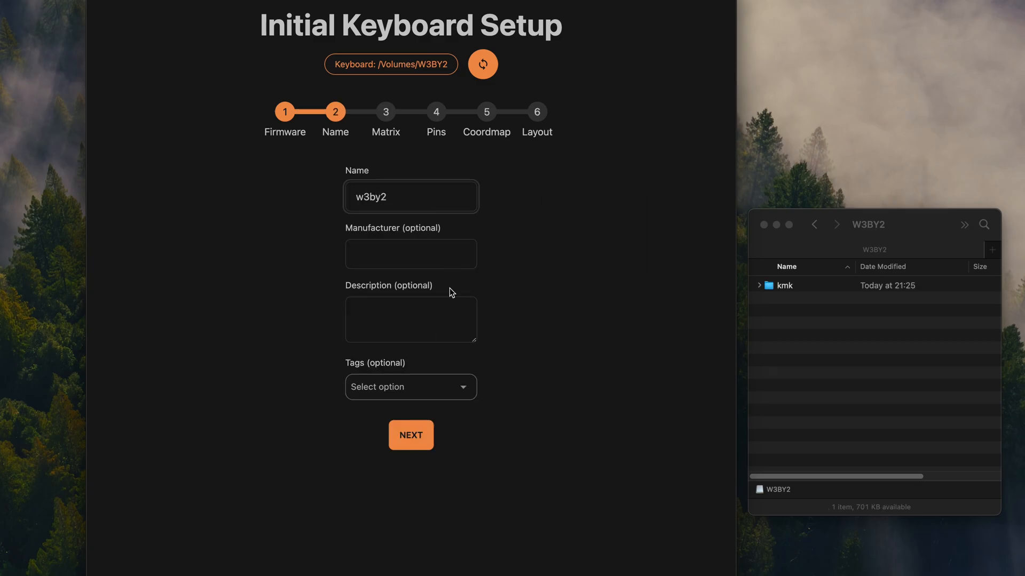
{"action": "left_click", "coordinate": [411, 436]}
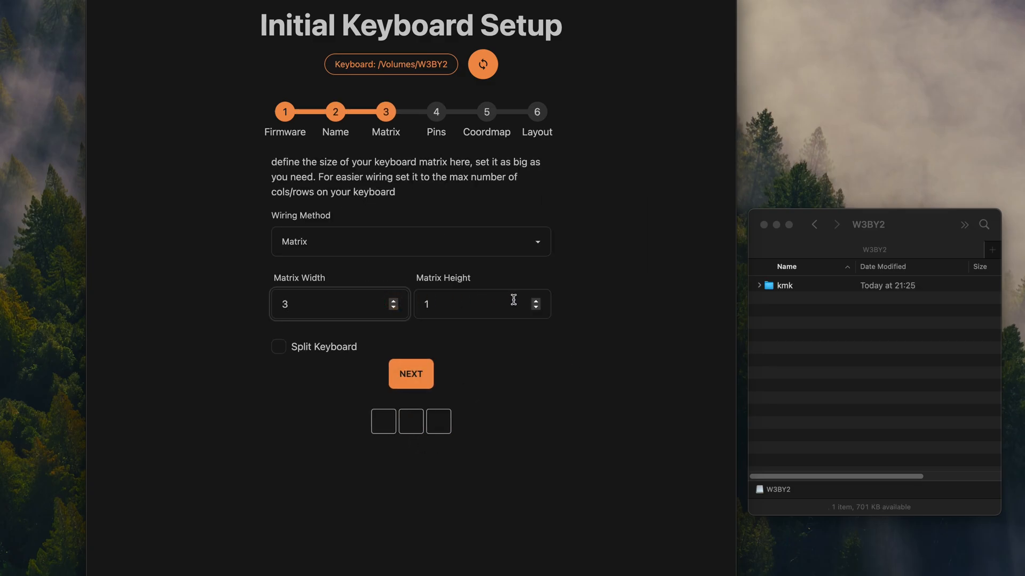
- Assign row pins 16–17 and column pins 18–20, and choose the 0xCB Helios controller
{"action": "left_click", "coordinate": [410, 373]}
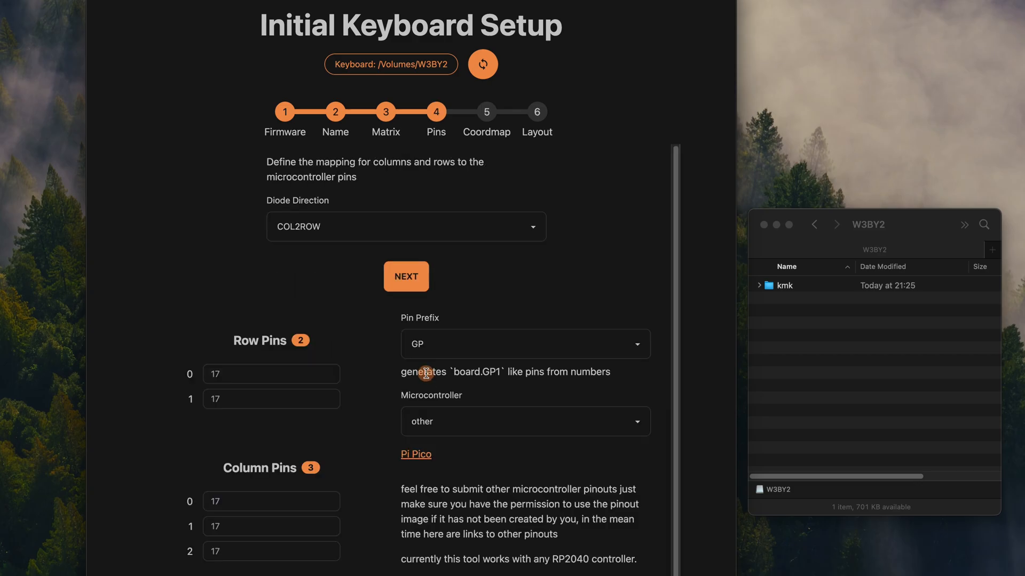
{"action": "left_click", "coordinate": [270, 374]}
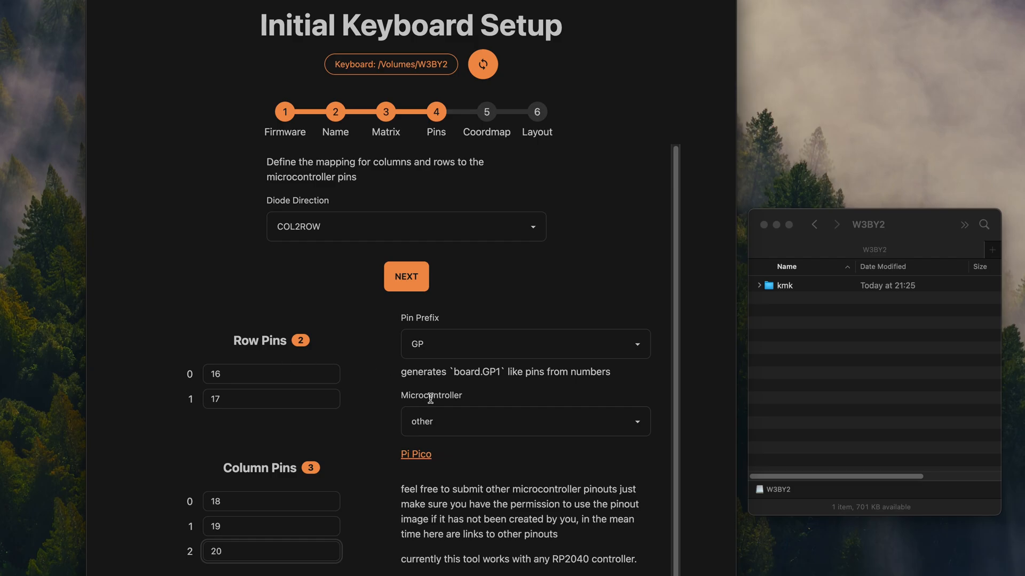
{"action": "left_click", "coordinate": [525, 421]}
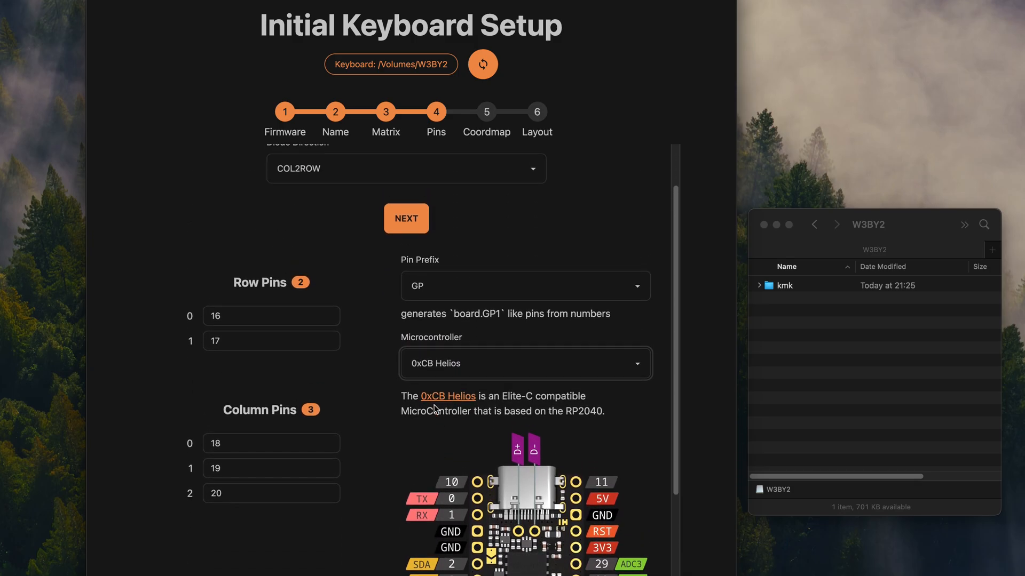
{"action": "left_click", "coordinate": [405, 218]}
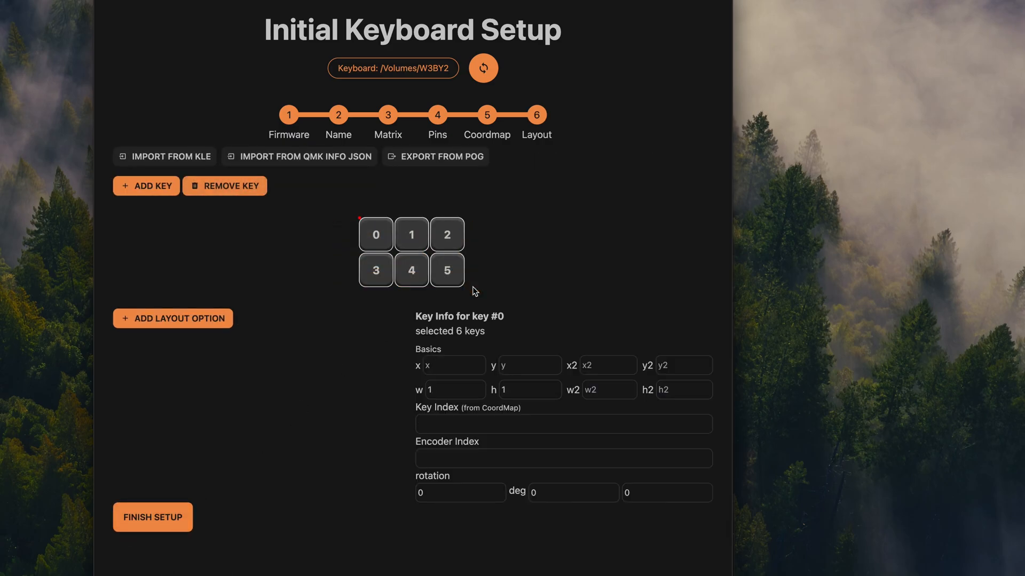
- Inspect key 2, then zero key 12's rotation angle and edit its rotation origin
{"action": "left_click", "coordinate": [446, 234]}
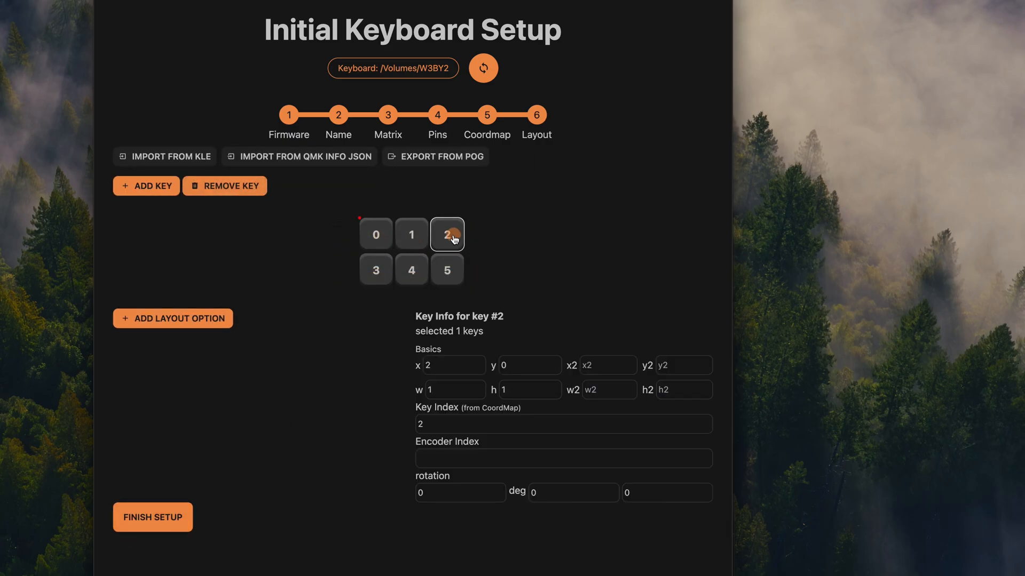
{"action": "left_click", "coordinate": [446, 269]}
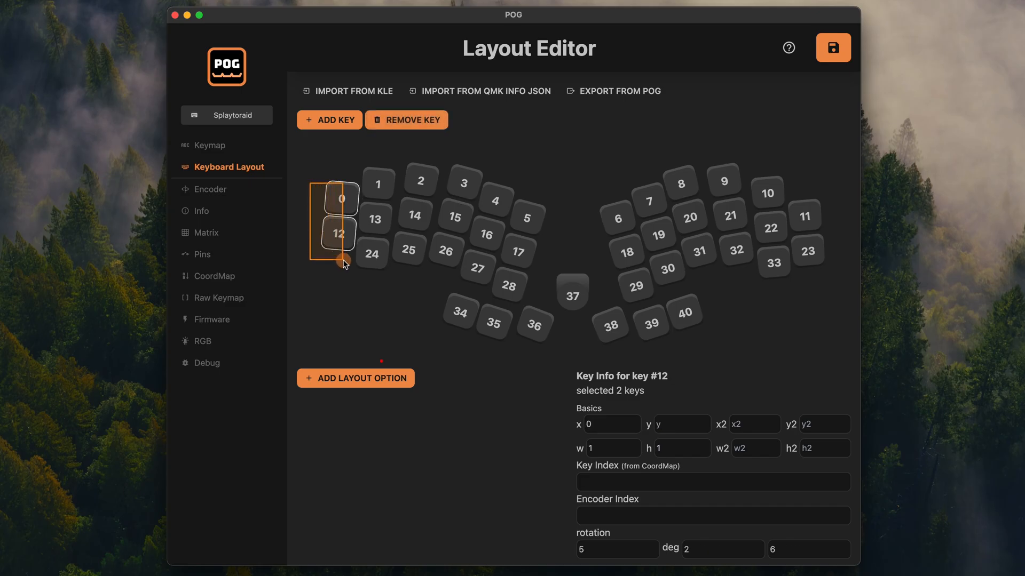
{"action": "left_click", "coordinate": [338, 233]}
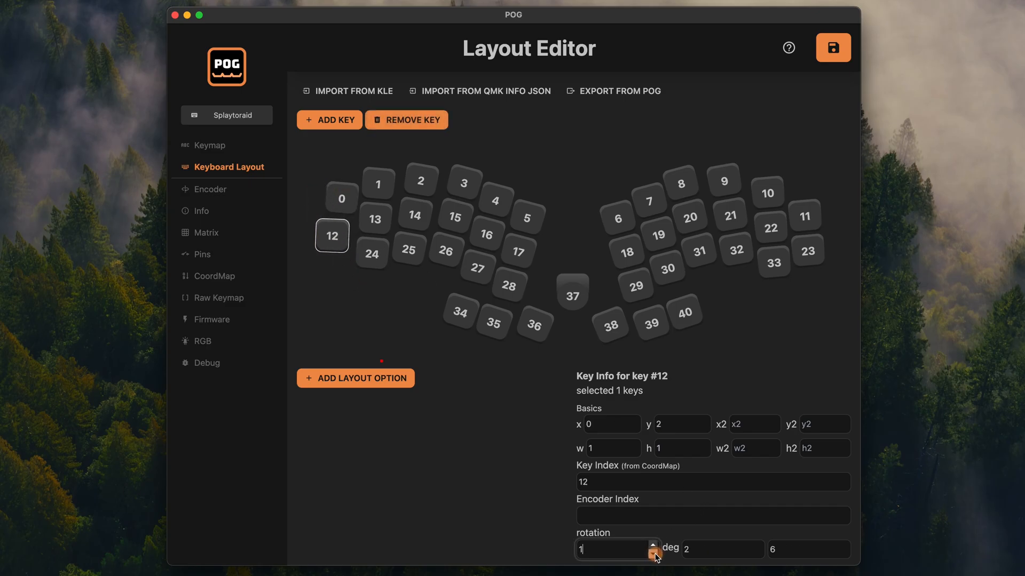
{"action": "left_click", "coordinate": [651, 553]}
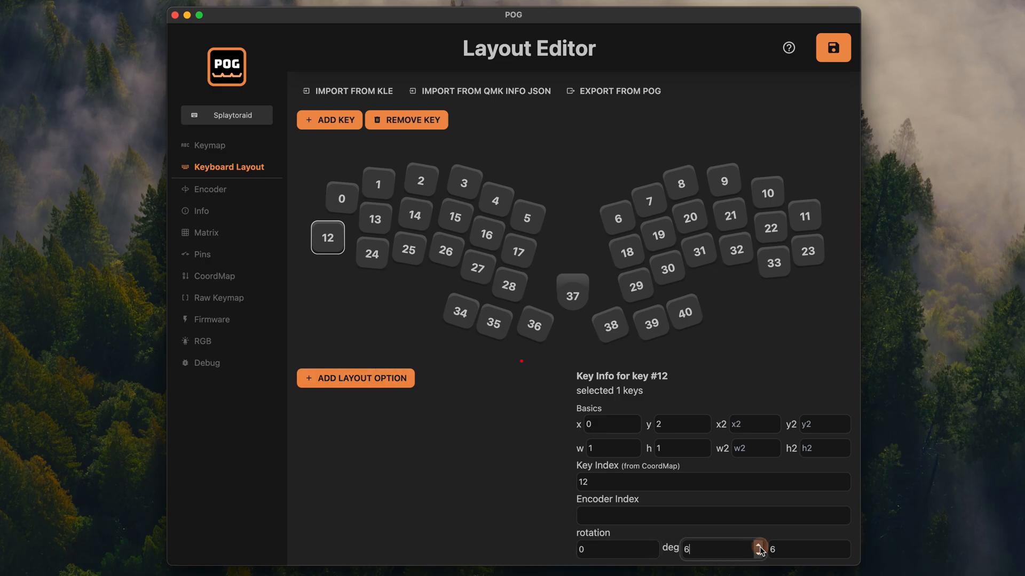
{"action": "left_click", "coordinate": [760, 552]}
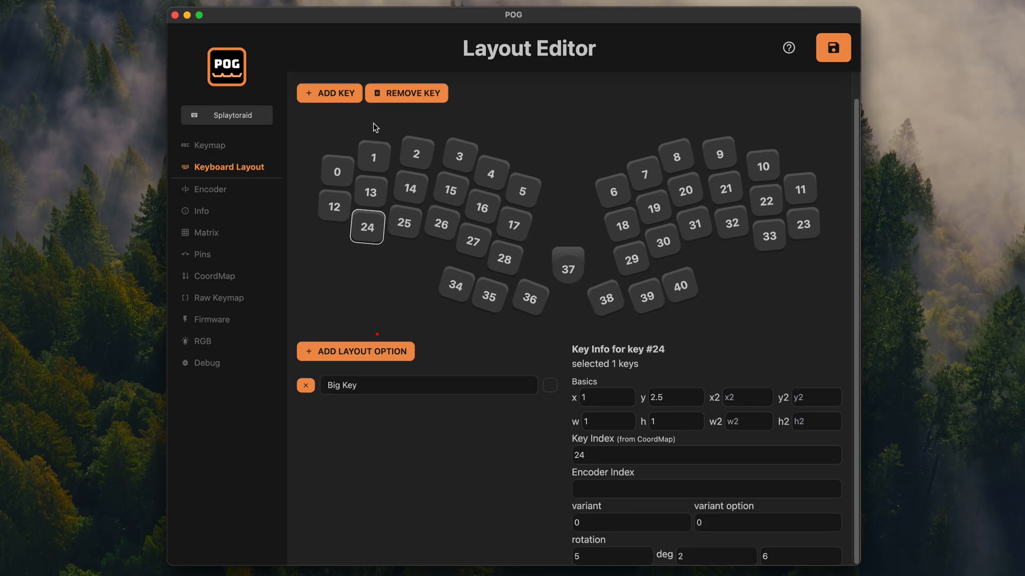
- Add key 24 to the layout and reduce its rotation angle
{"action": "left_click", "coordinate": [733, 264]}
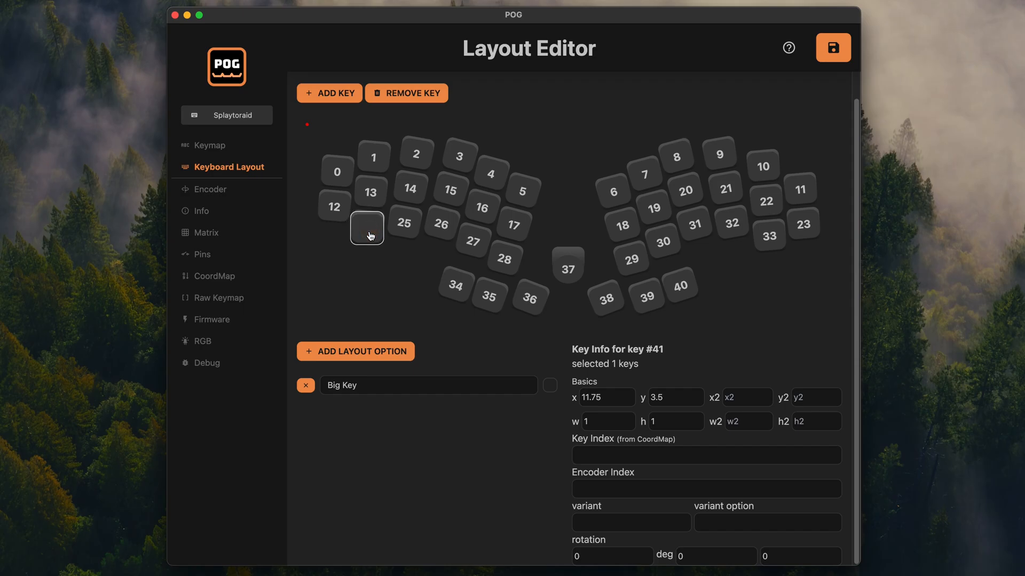
{"action": "left_click", "coordinate": [549, 384]}
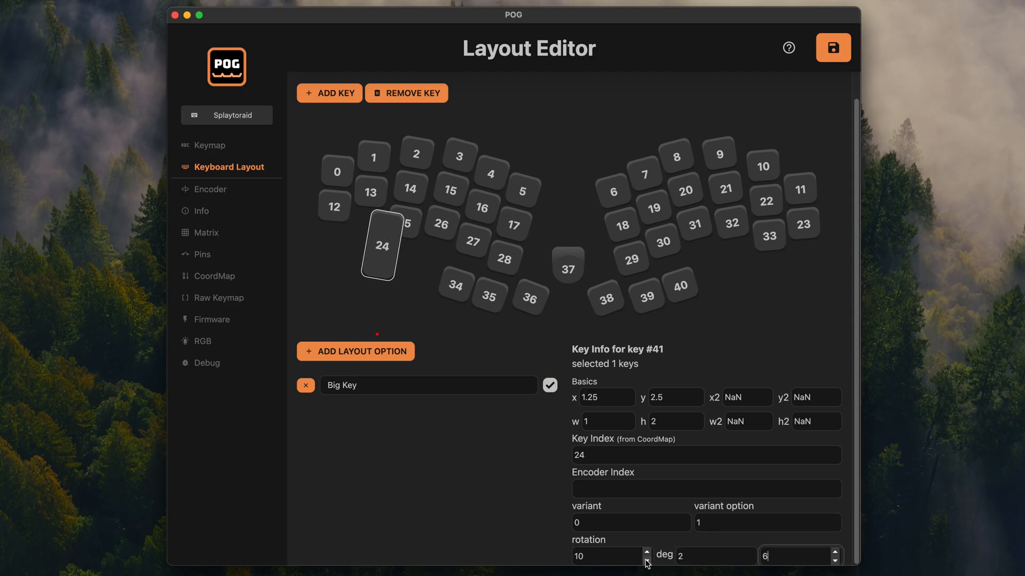
{"action": "left_click", "coordinate": [645, 559]}
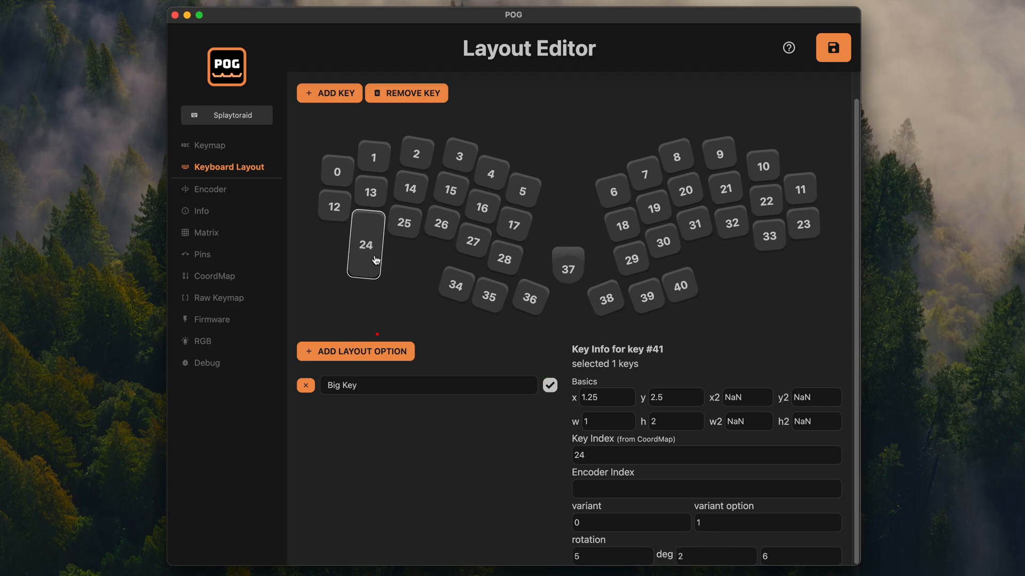
{"action": "left_click", "coordinate": [549, 384]}
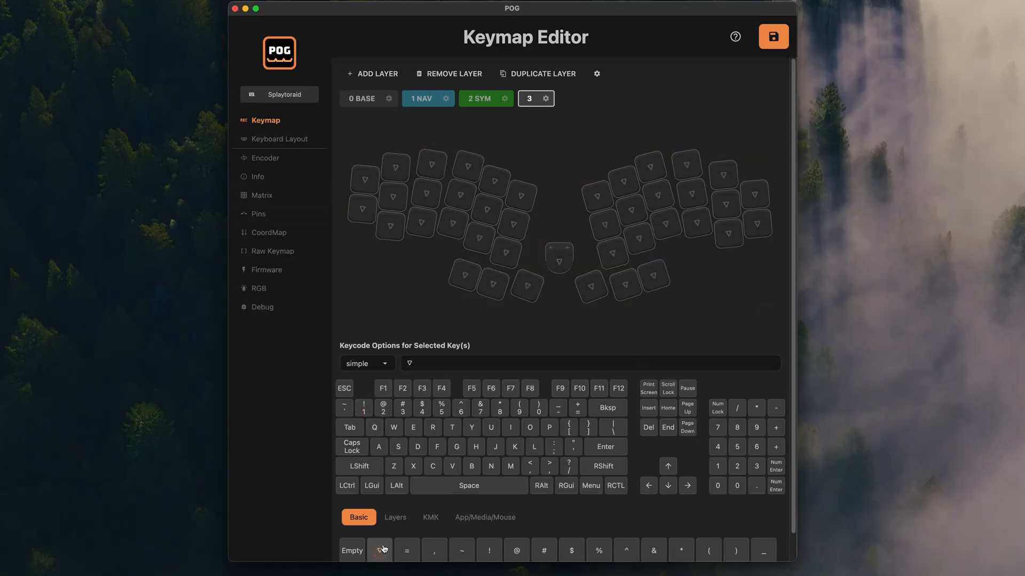
- Close the NAV layer popup and inspect Sweep Left's ESC and S mod-tap keycodes
{"action": "left_click", "coordinate": [445, 98]}
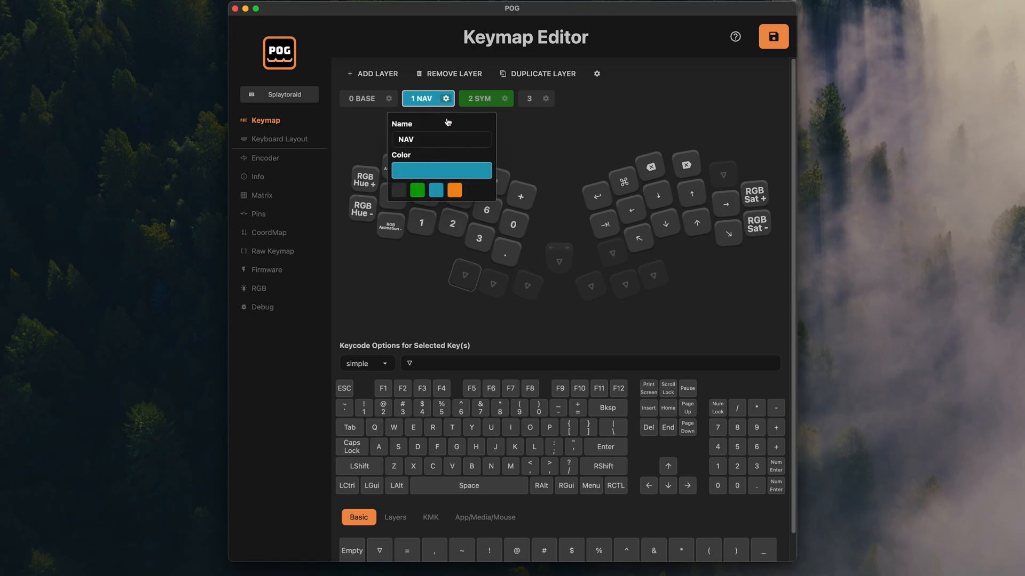
{"action": "left_click", "coordinate": [361, 98]}
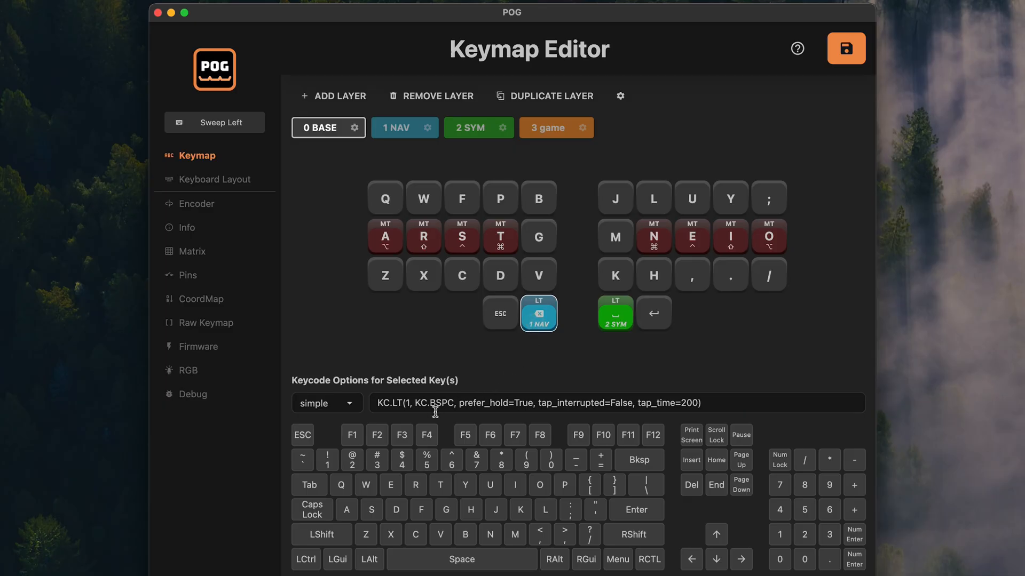
{"action": "left_click", "coordinate": [500, 313]}
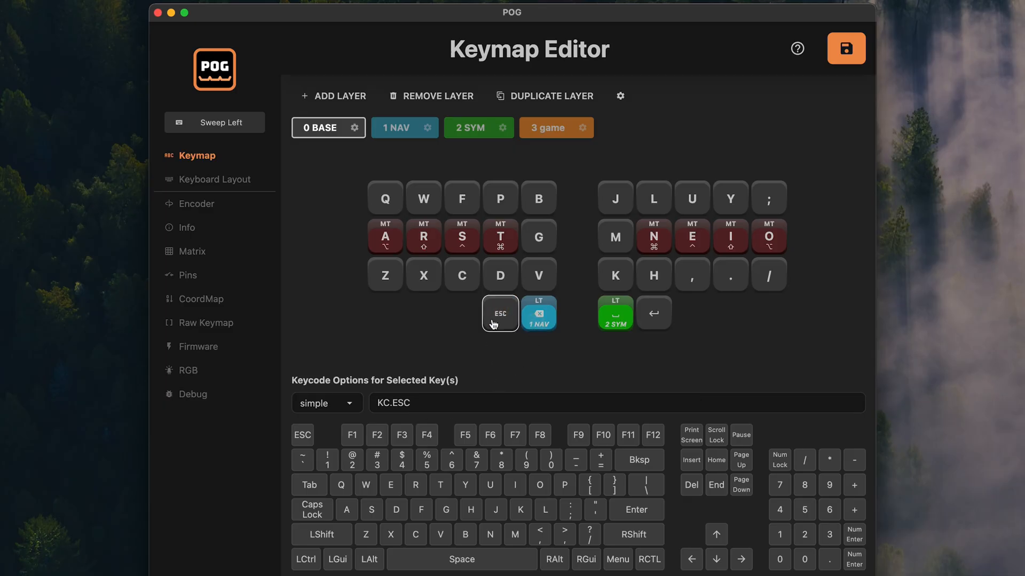
{"action": "left_click", "coordinate": [461, 237]}
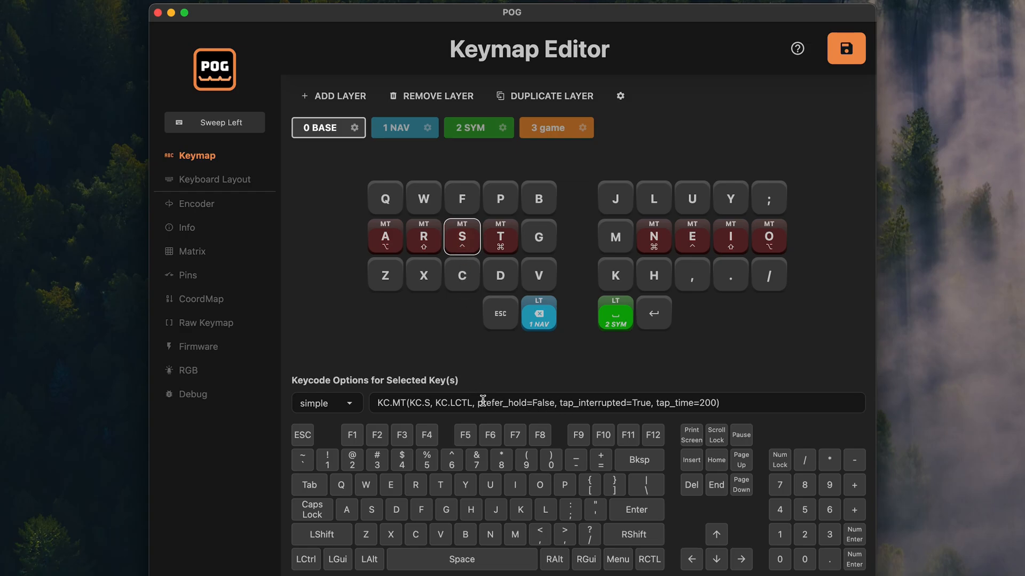
{"action": "left_click_drag", "start_coordinate": [482, 402], "coordinate": [716, 403]}
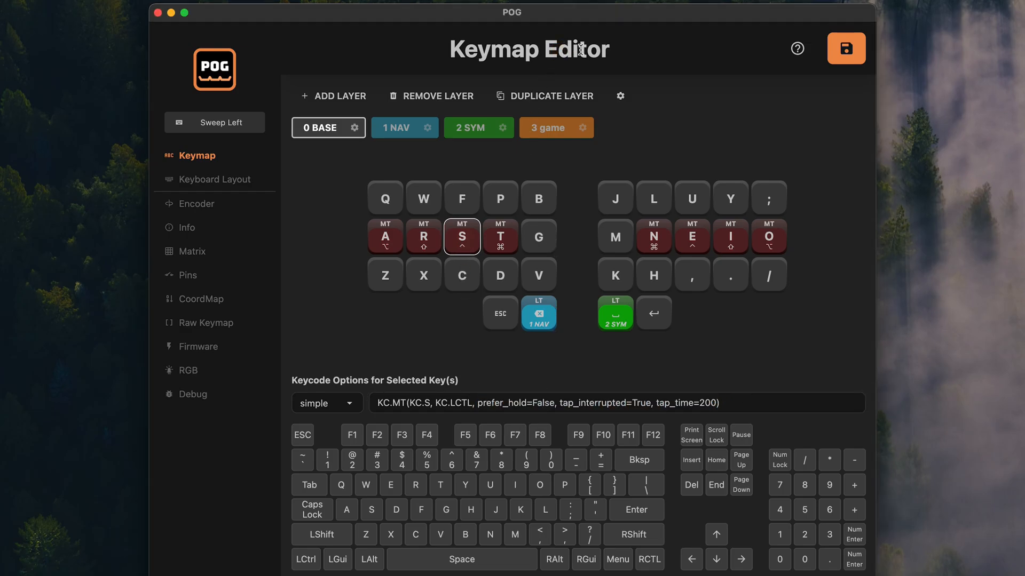
{"action": "type", "text": "test te"}
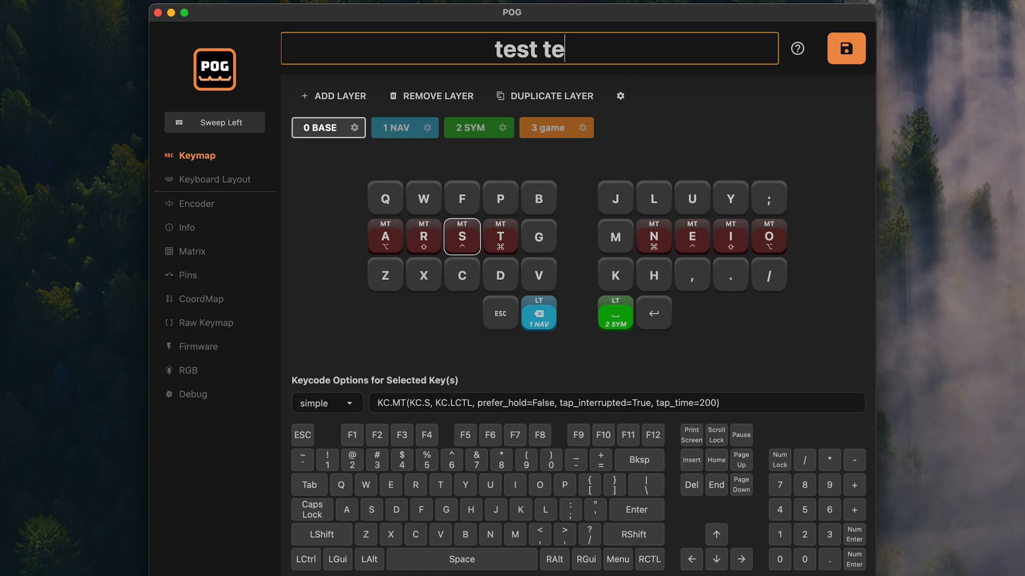
{"action": "left_click", "coordinate": [760, 125]}
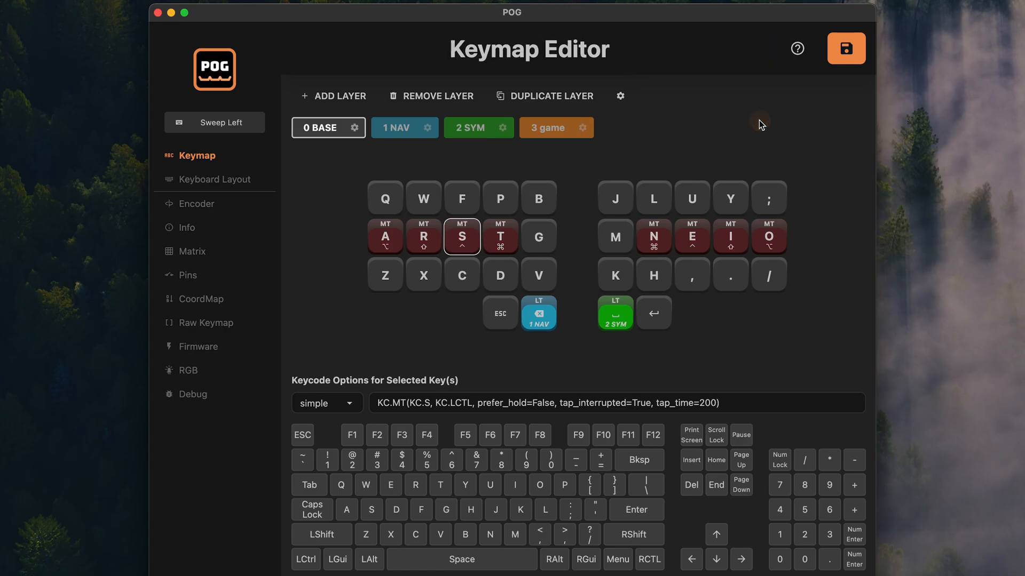
{"action": "type", "text": "test"}
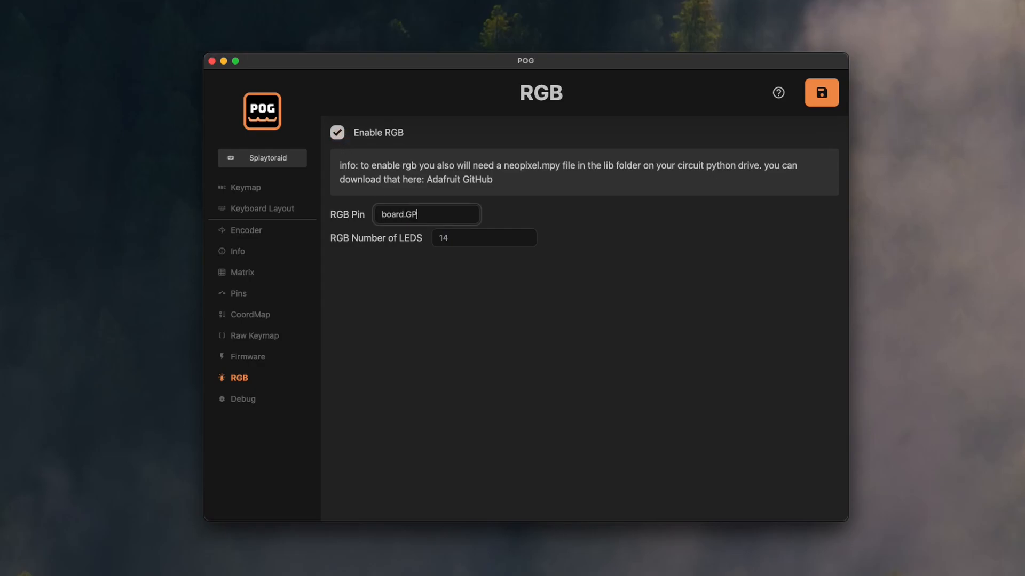
- Enter 16 as the RGB pin number for board.GP16
{"action": "type", "text": "16"}
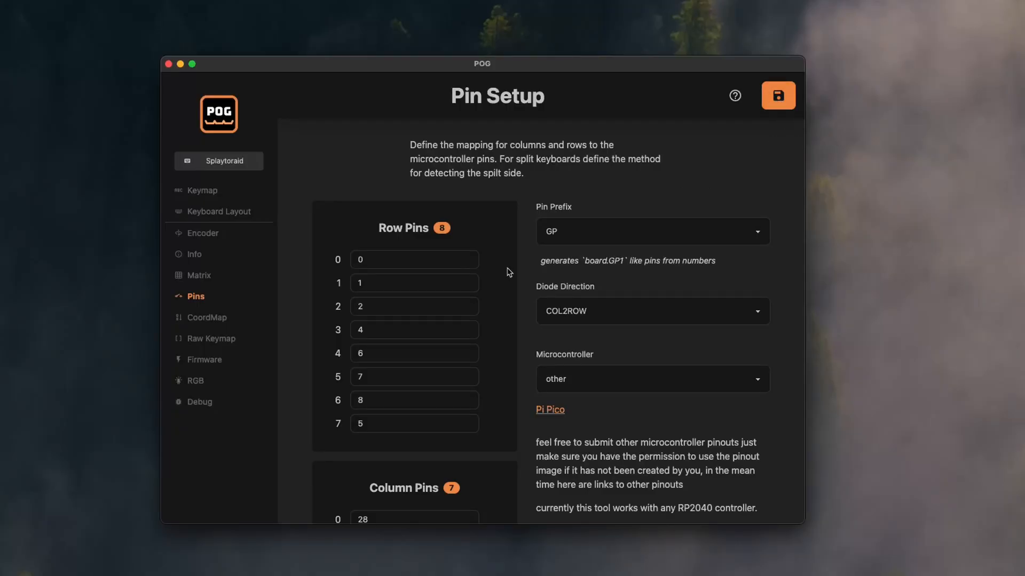
{"action": "mouse_move", "coordinate": [218, 215]}
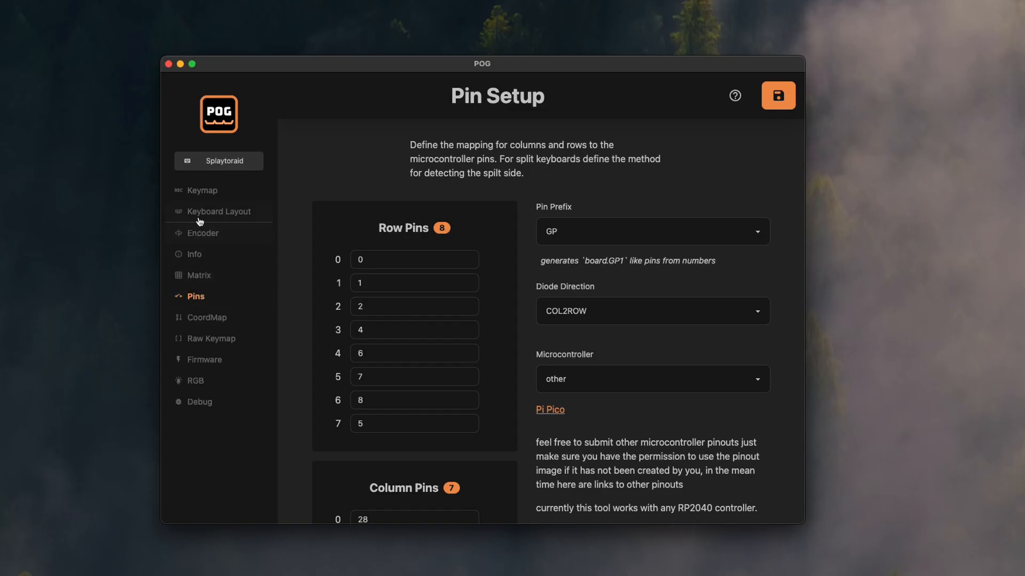
{"action": "mouse_move", "coordinate": [201, 233]}
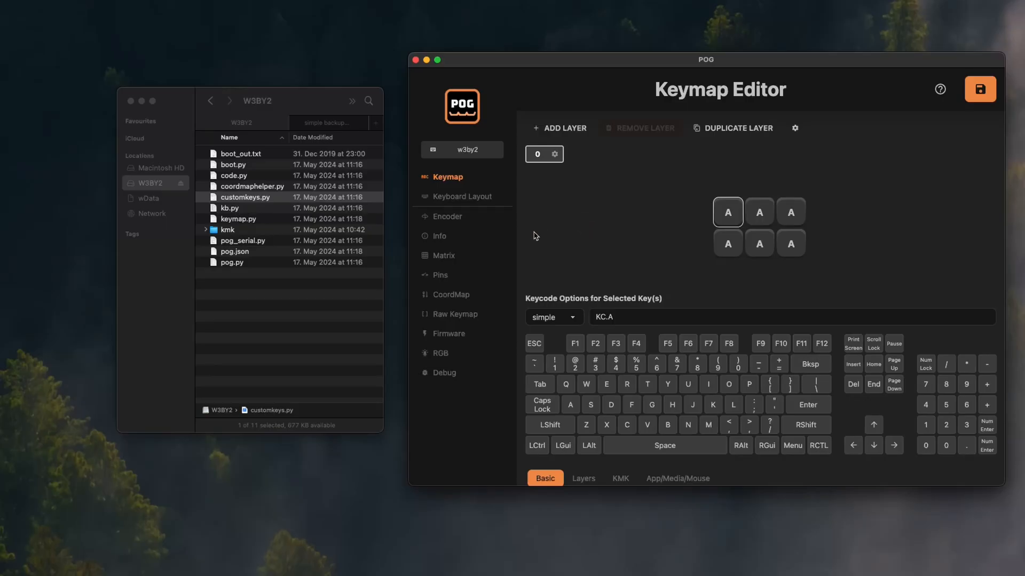
- Preview customkeys.py and set the keycode type to custom
{"action": "left_click", "coordinate": [245, 197]}
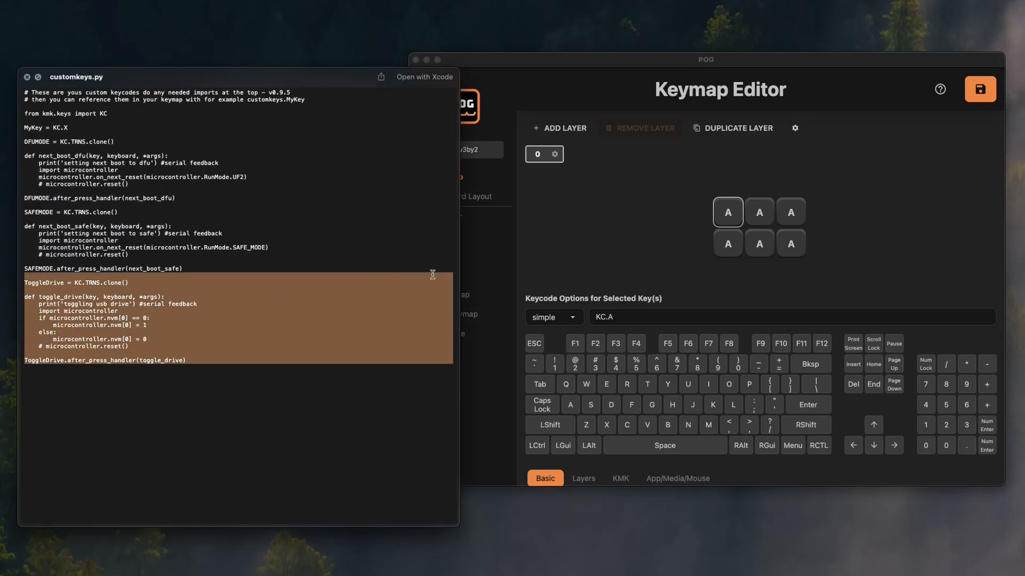
{"action": "left_click", "coordinate": [551, 317]}
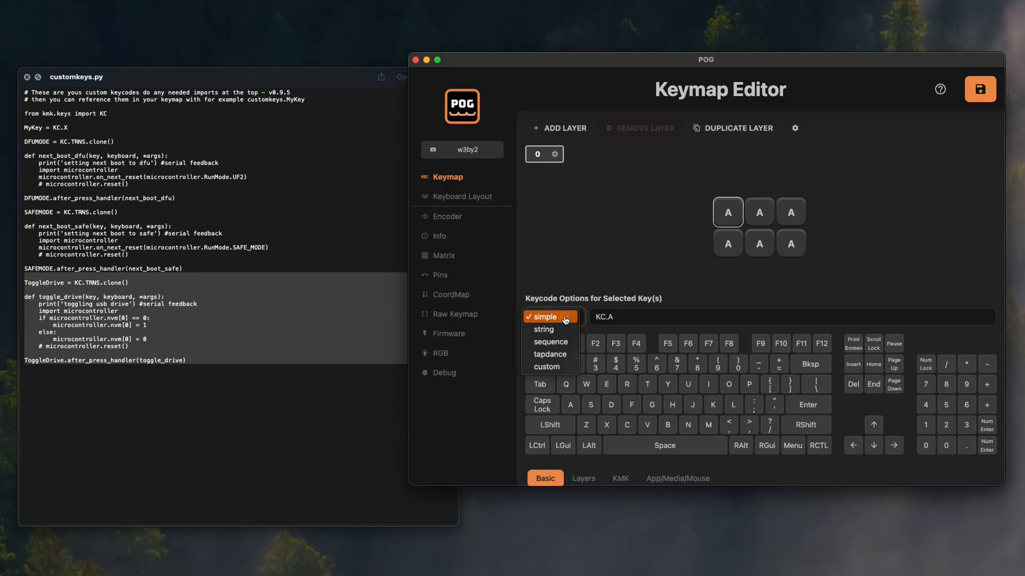
{"action": "left_click", "coordinate": [546, 367]}
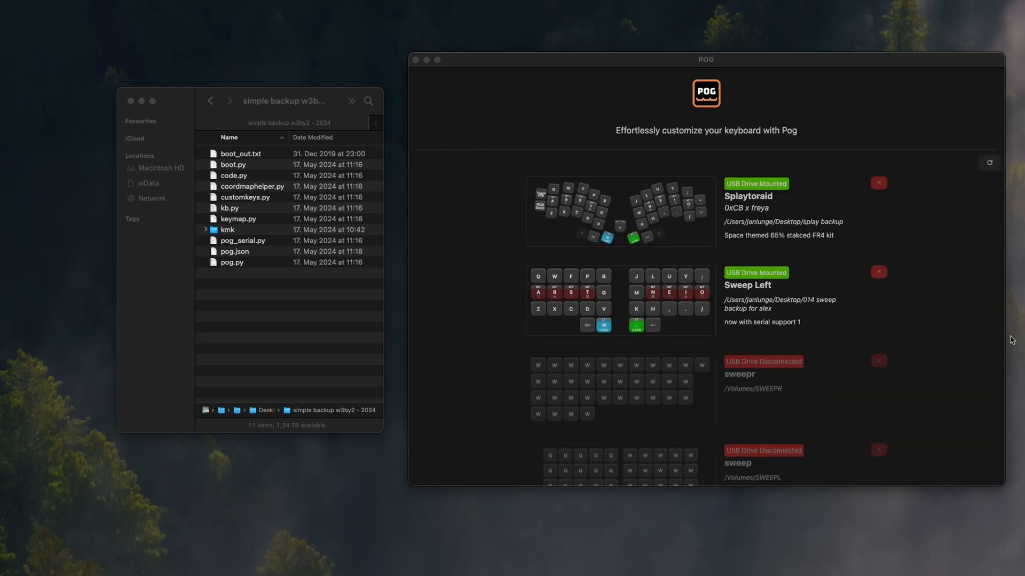
- Key-test the w3by2 keymap by typing nine a's then twelve b's, then go to the Debug page
{"action": "scroll", "scroll_direction": "down", "scroll_amount": 3}
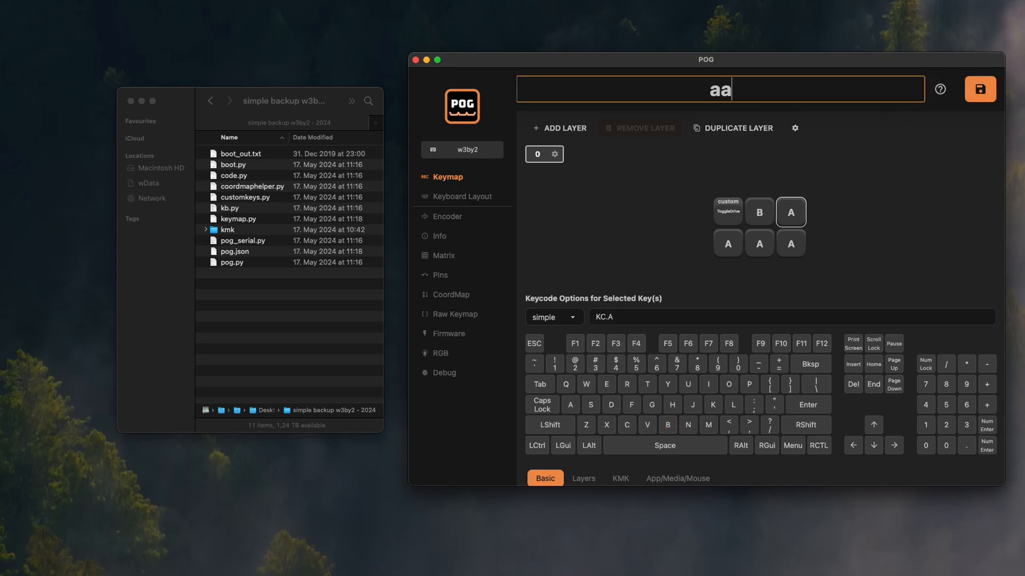
{"action": "type", "text": "aaaaaaaaaaaa"}
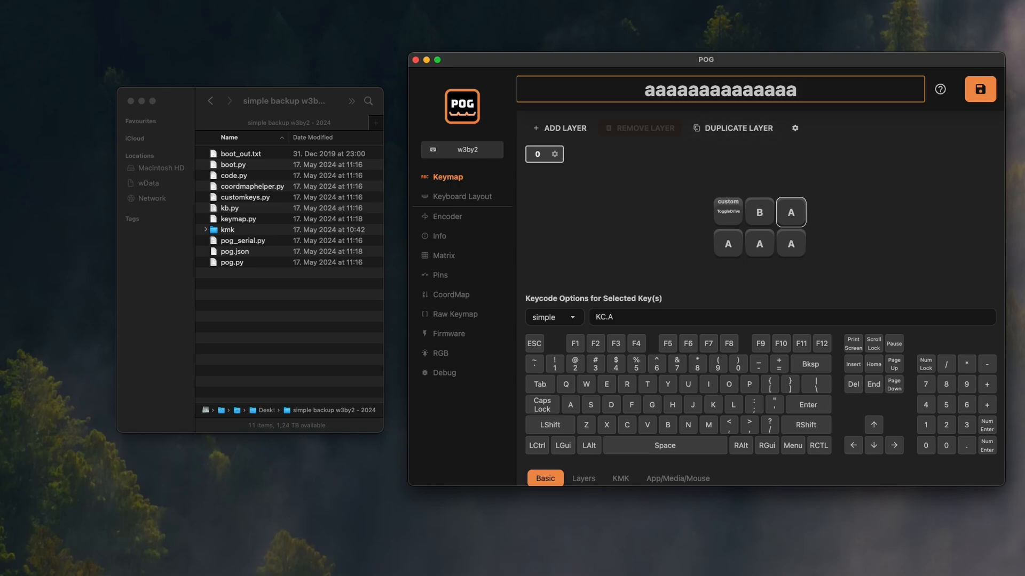
{"action": "type", "text": "bbbbb"}
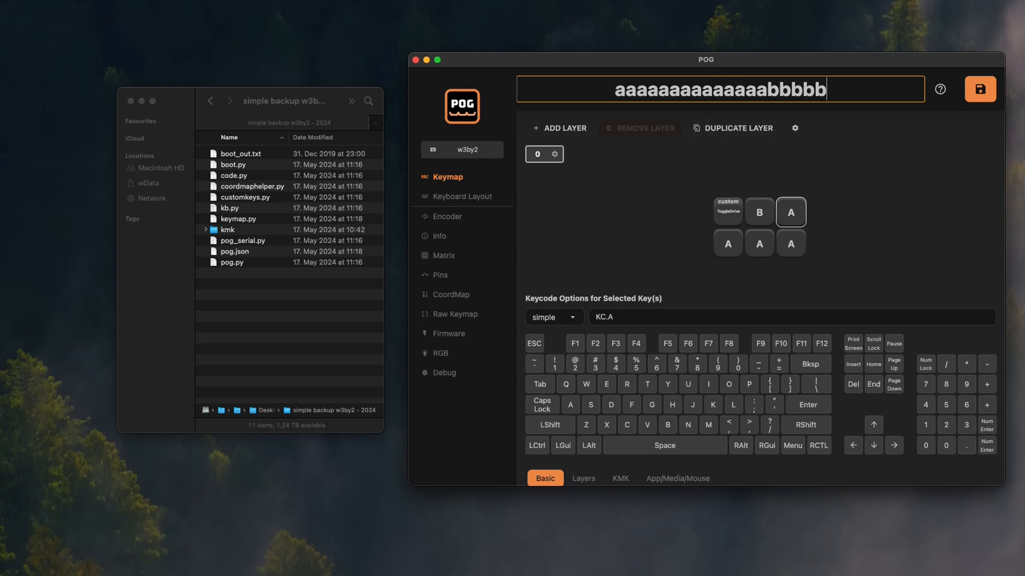
{"action": "type", "text": "bbbbbbbbbbb"}
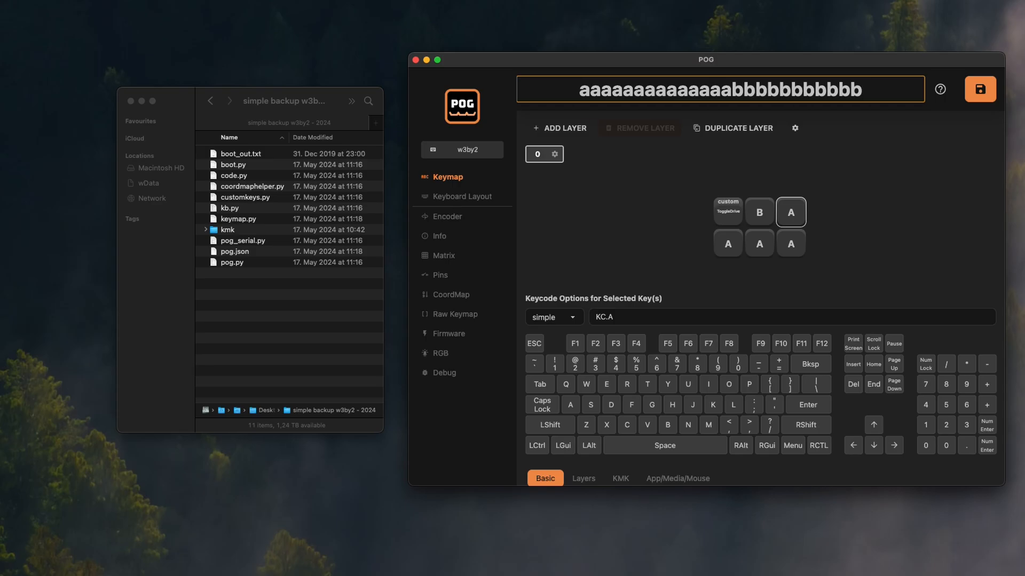
{"action": "left_click", "coordinate": [446, 372]}
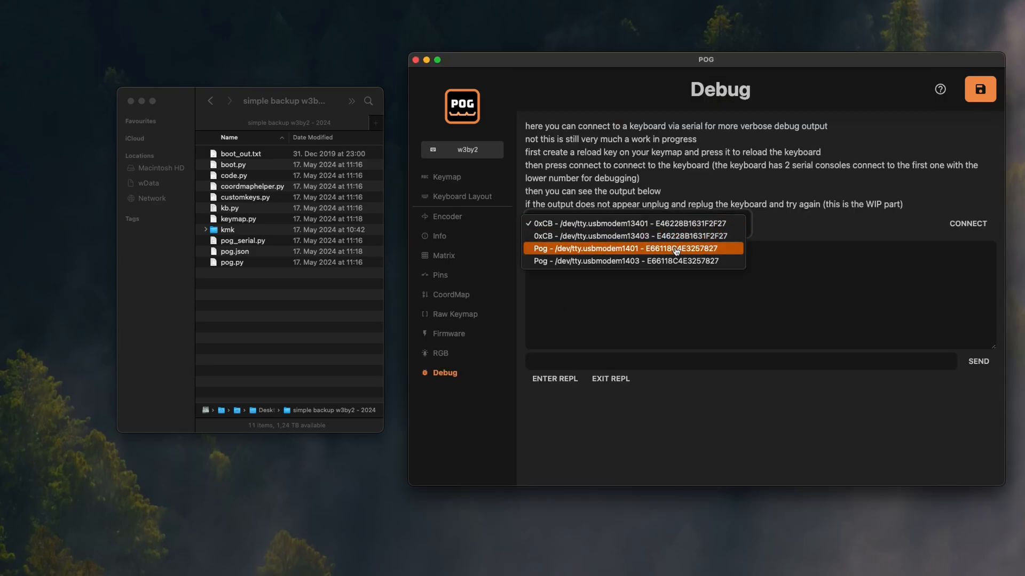
- Connect the Debug console to the usbmodem1401 serial port and enter the keyboard's REPL
{"action": "left_click", "coordinate": [630, 248]}
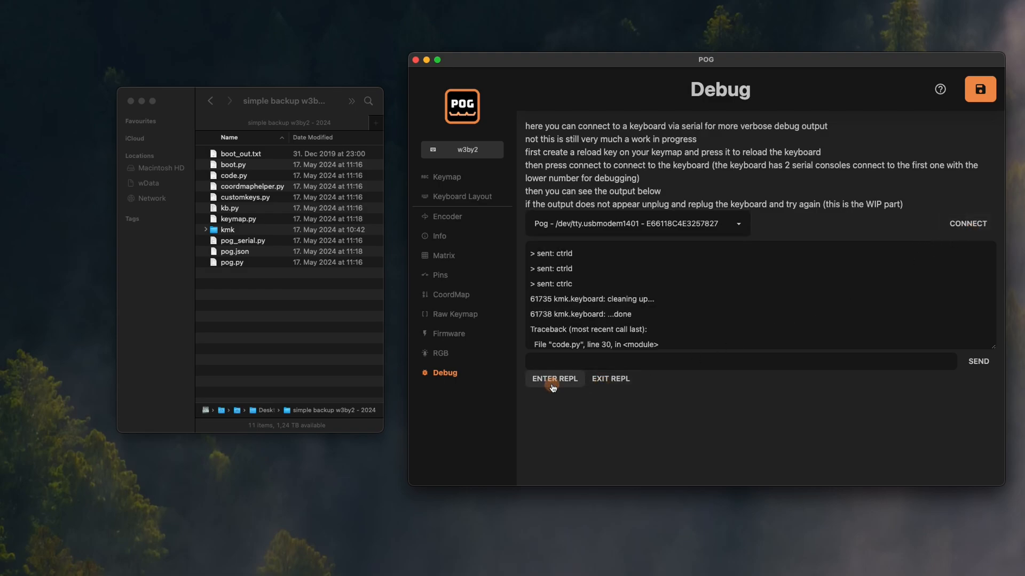
{"action": "left_click", "coordinate": [554, 379]}
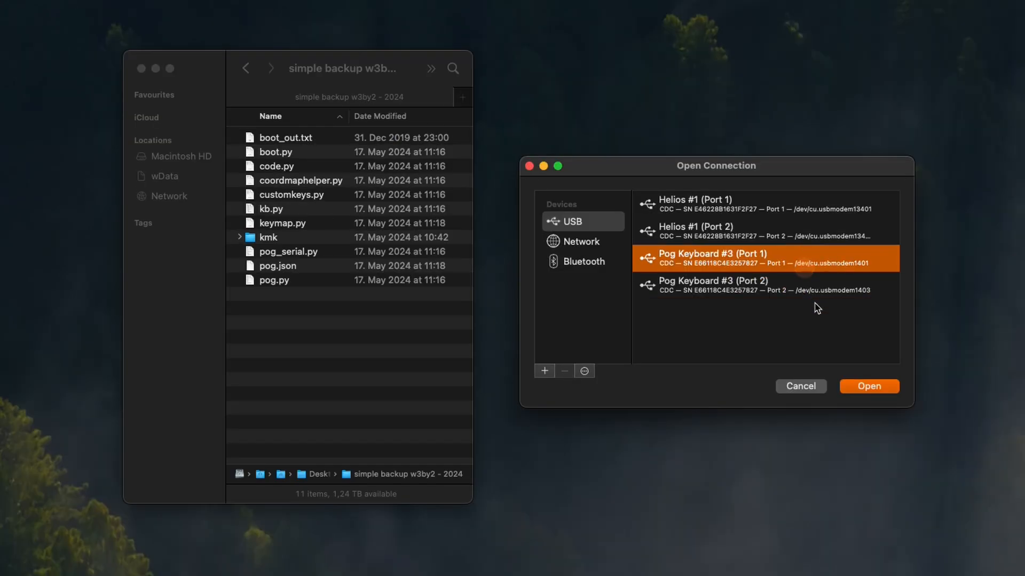
{"action": "left_click", "coordinate": [868, 387]}
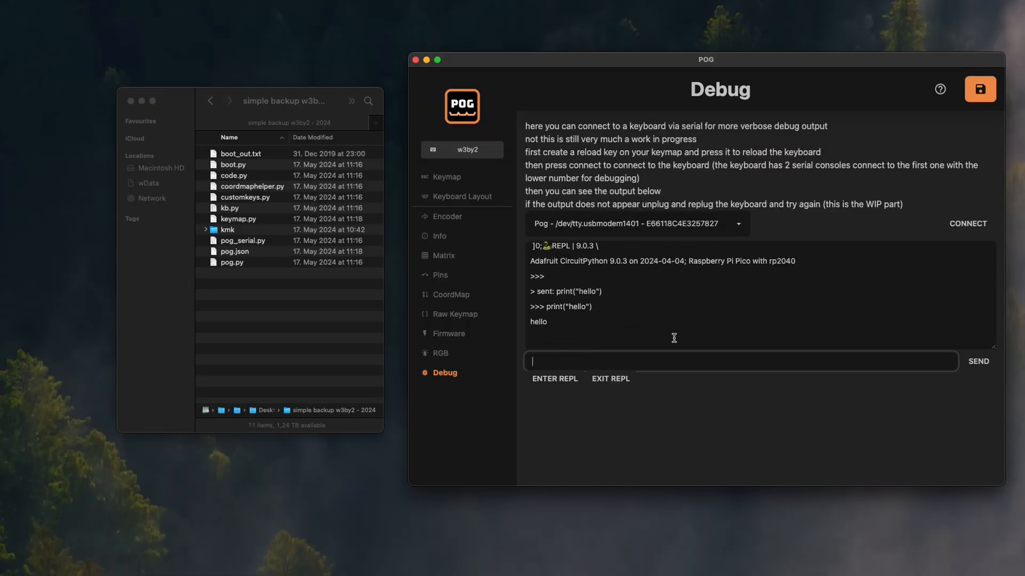
- Send 'import board' to the keyboard's REPL and enter a print() command
{"action": "type", "text": "impo"}
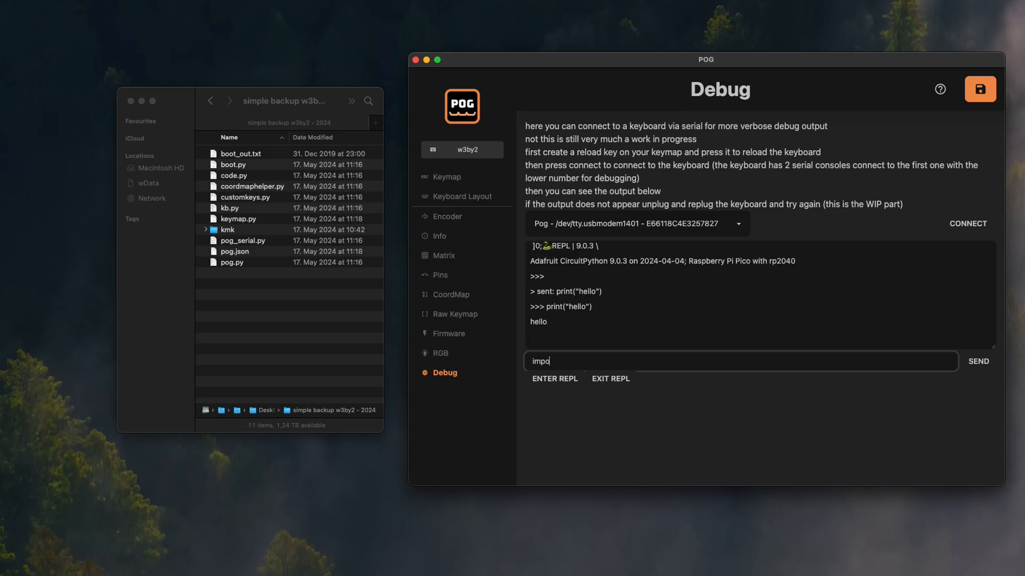
{"action": "left_click", "coordinate": [977, 361]}
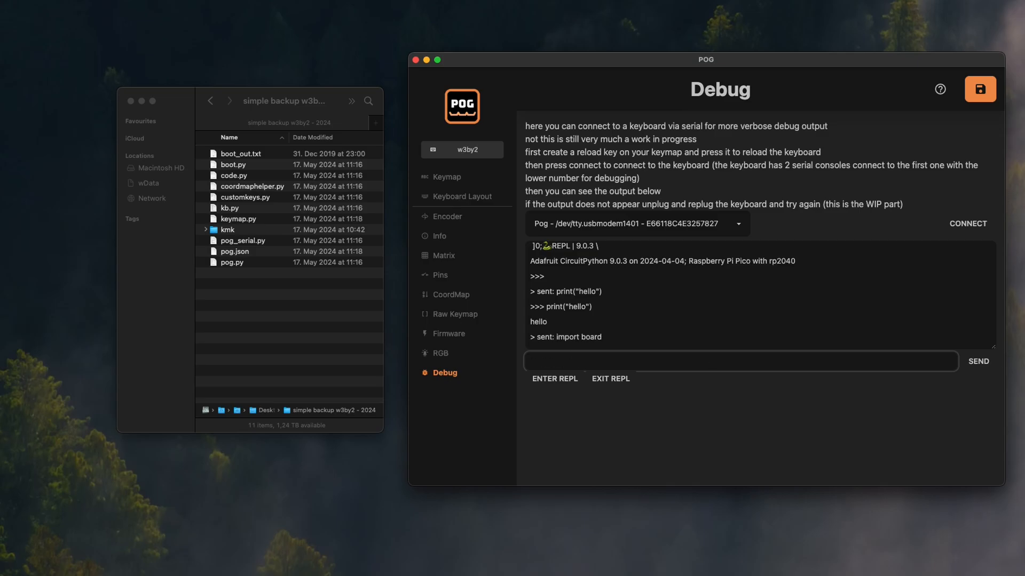
{"action": "type", "text": "pr"}
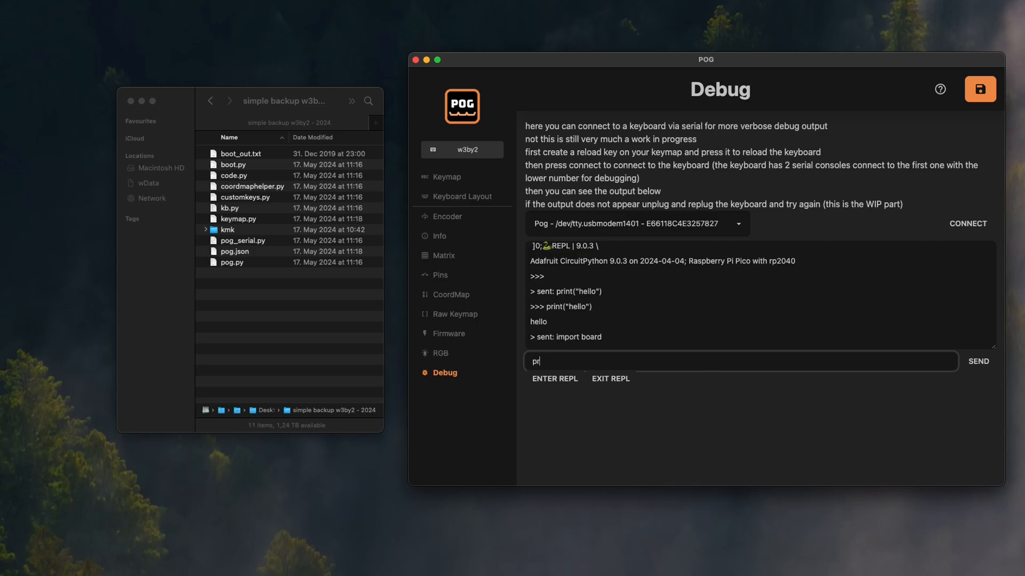
{"action": "type", "text": "int()"}
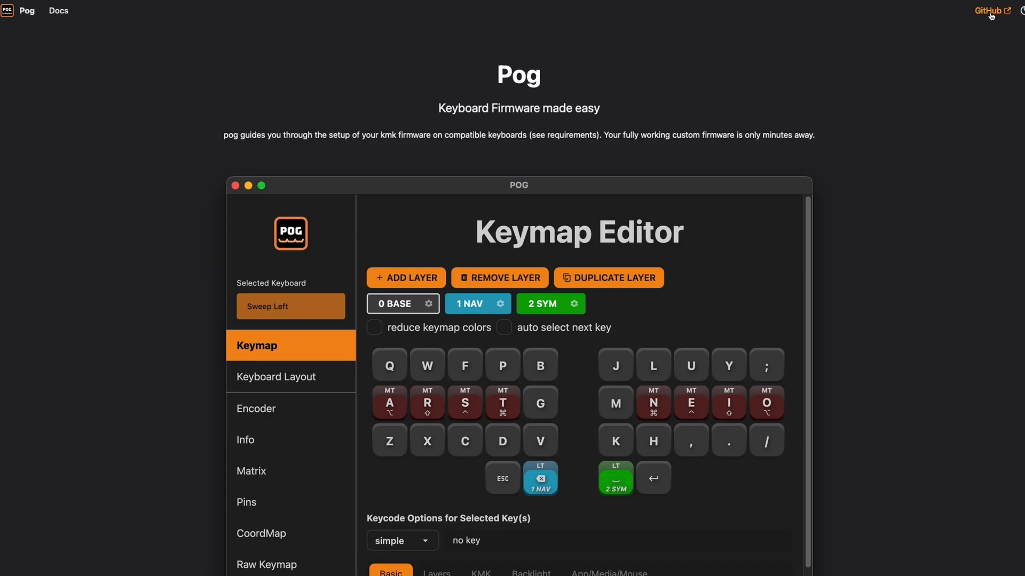
- Follow the website's top-right GitHub link to the pog repository
{"action": "left_click", "coordinate": [988, 10]}
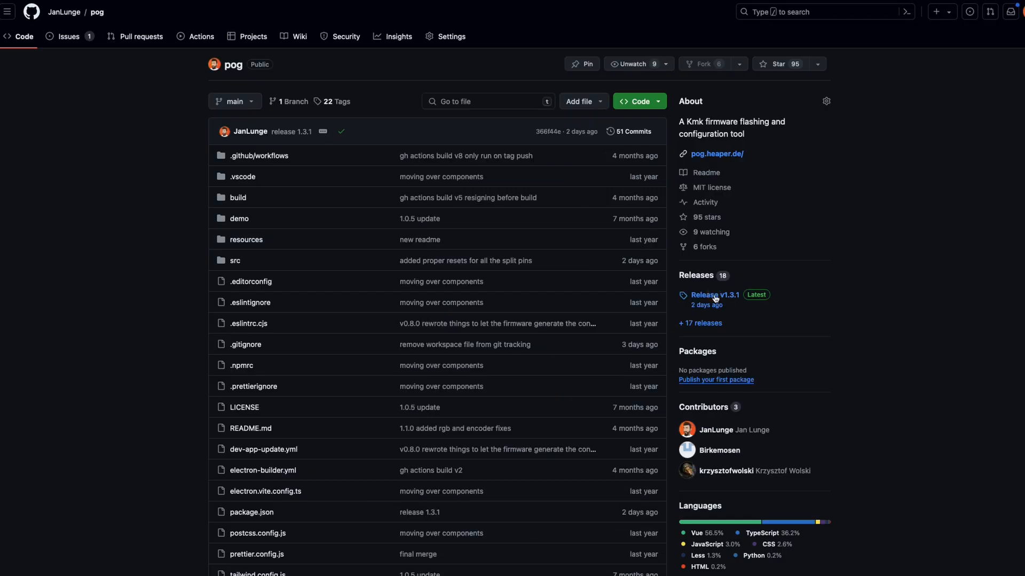